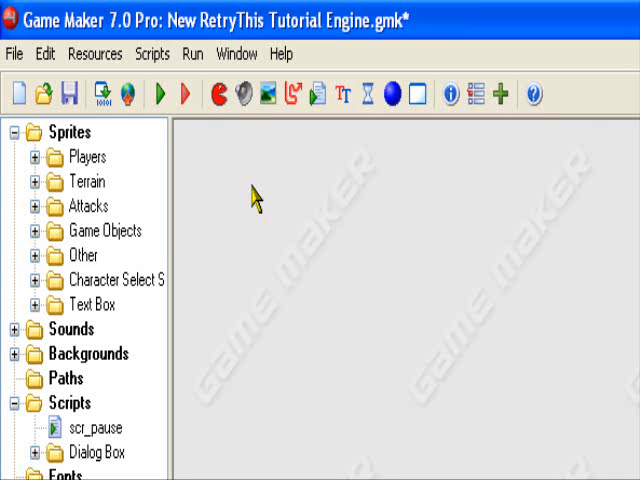
Scroll the resource tree past Sprites to bring the Scripts and Objects groups into view
{"action": "scroll", "scroll_direction": "down", "scroll_amount": 3}
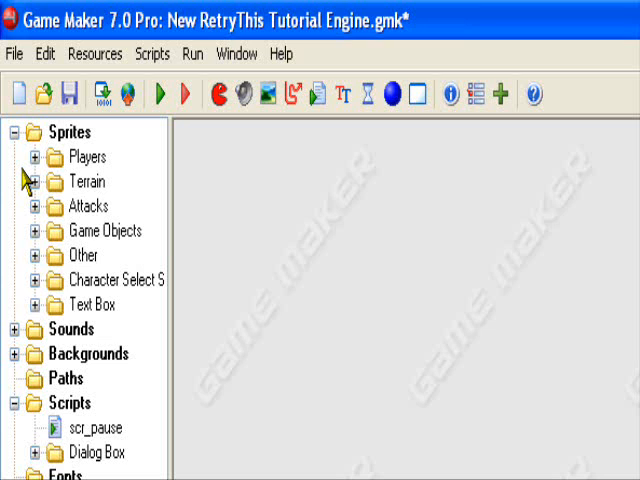
{"action": "scroll", "scroll_direction": "down", "scroll_amount": 3}
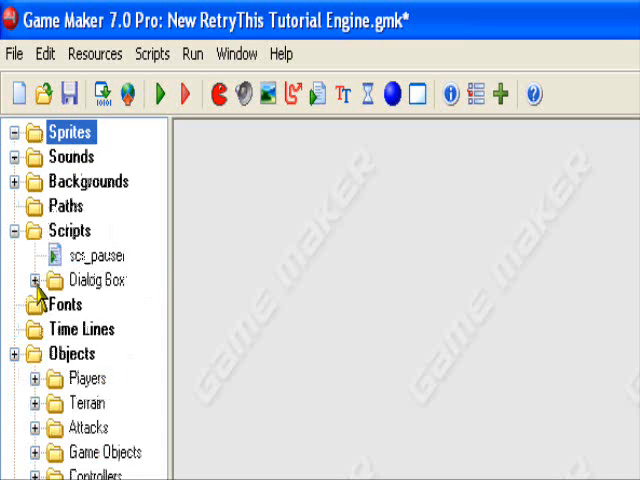
Expand the Dialog Box scripts folder and open scr_dialogbox in the script editor
{"action": "left_click", "coordinate": [38, 280]}
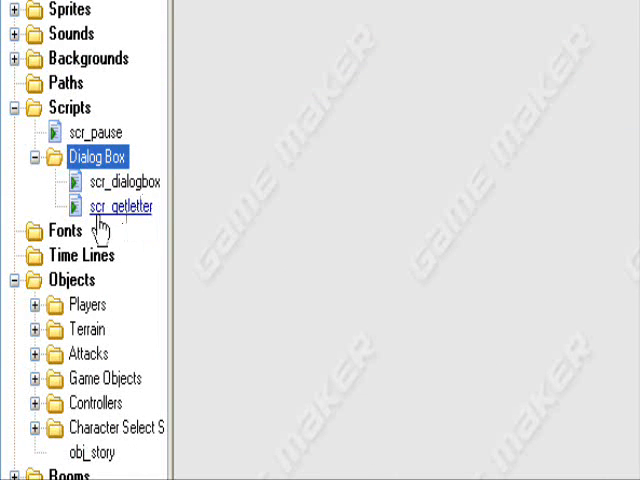
{"action": "mouse_move", "coordinate": [123, 227]}
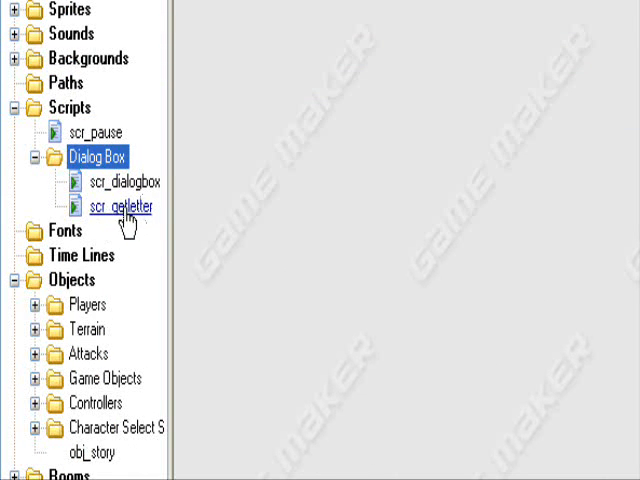
{"action": "left_click", "coordinate": [120, 181]}
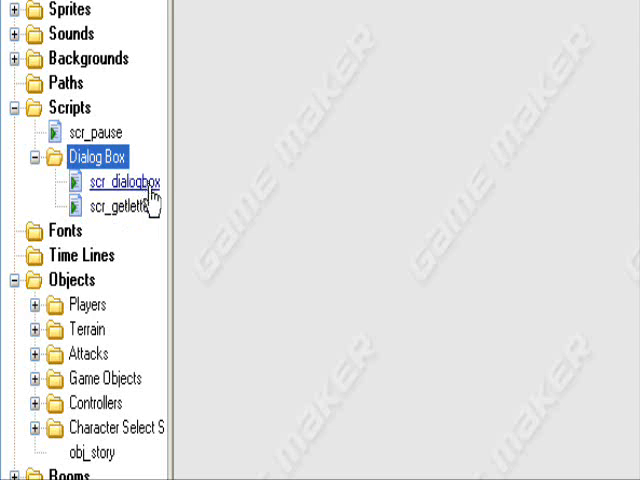
{"action": "double_click", "coordinate": [114, 182]}
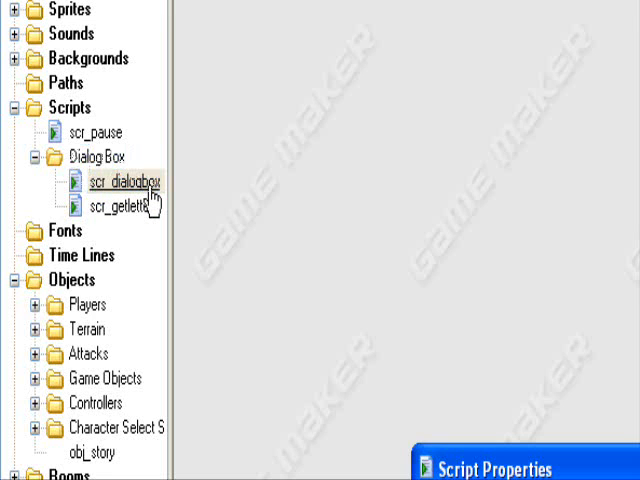
{"action": "double_click", "coordinate": [112, 182]}
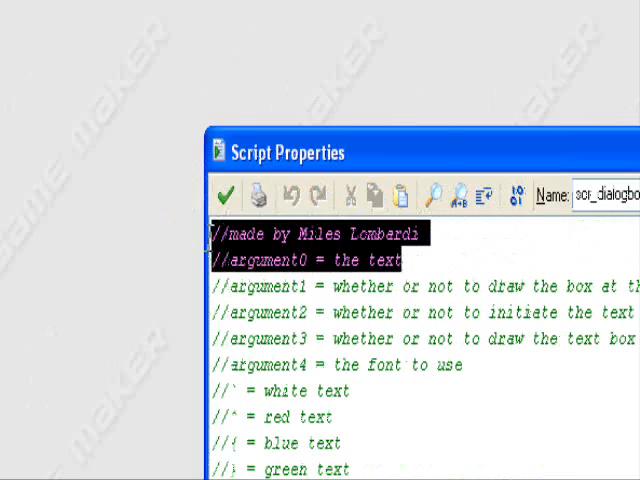
{"action": "scroll", "scroll_direction": "down", "scroll_amount": 3}
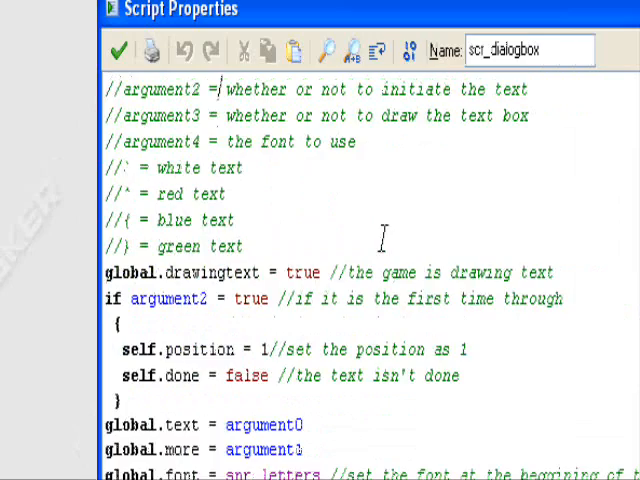
{"action": "scroll", "scroll_direction": "down", "scroll_amount": 3}
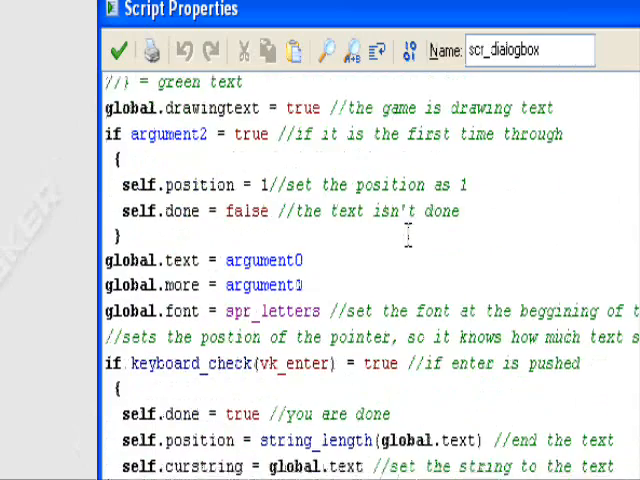
{"action": "scroll", "scroll_direction": "down", "scroll_amount": 3}
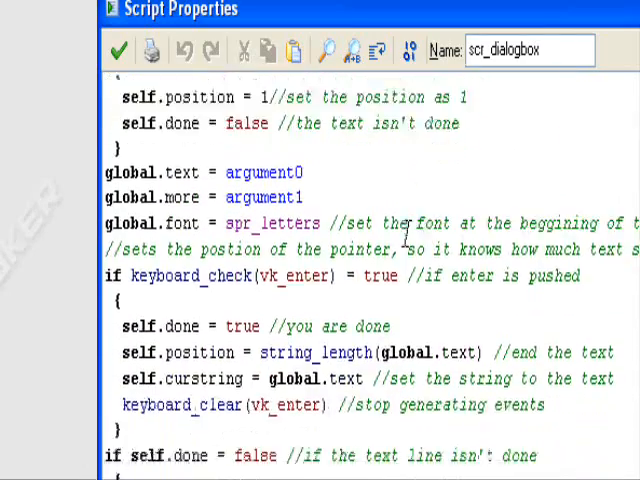
{"action": "scroll", "scroll_direction": "down", "scroll_amount": 3}
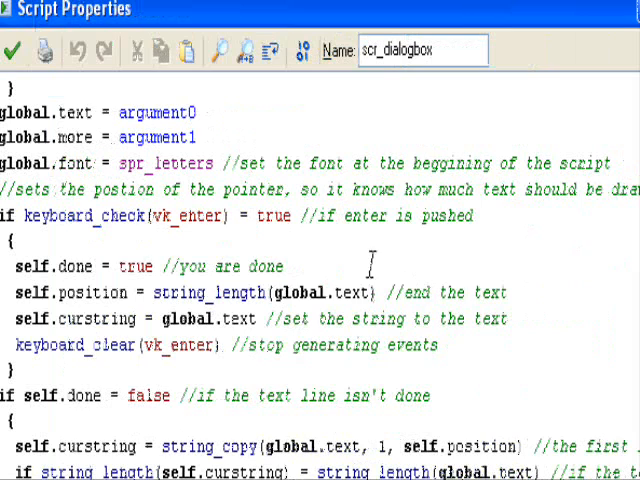
{"action": "mouse_move", "coordinate": [258, 266]}
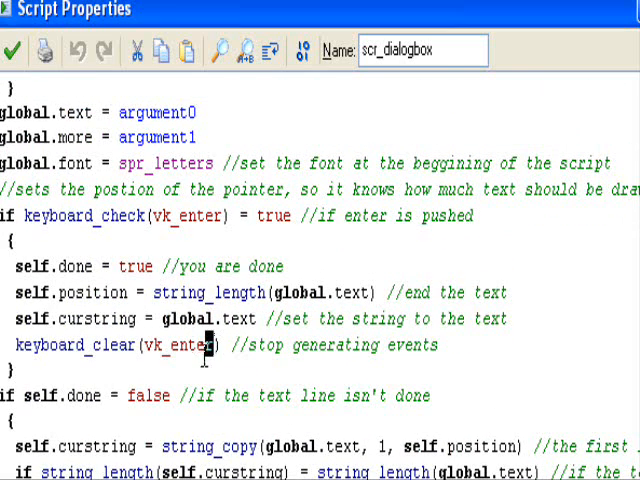
{"action": "mouse_move", "coordinate": [210, 370]}
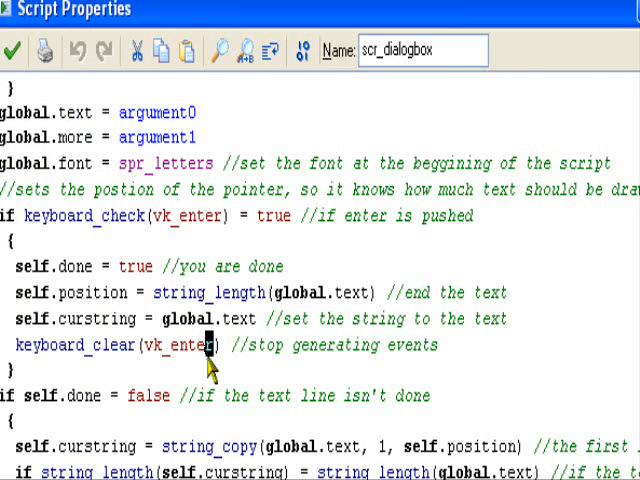
{"action": "scroll", "scroll_direction": "down", "scroll_amount": 3}
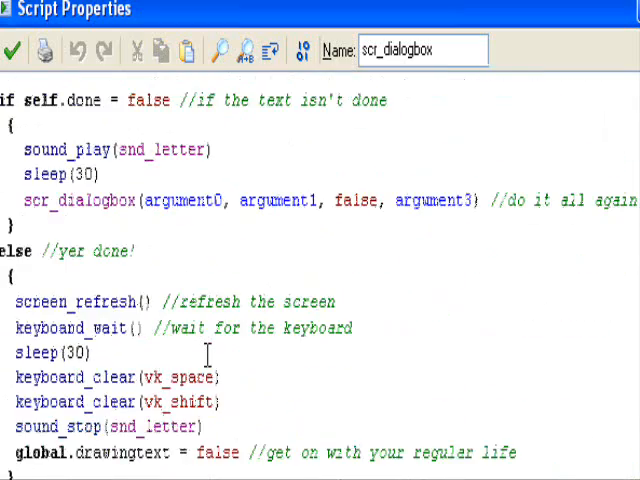
{"action": "scroll", "scroll_direction": "down", "scroll_amount": 3}
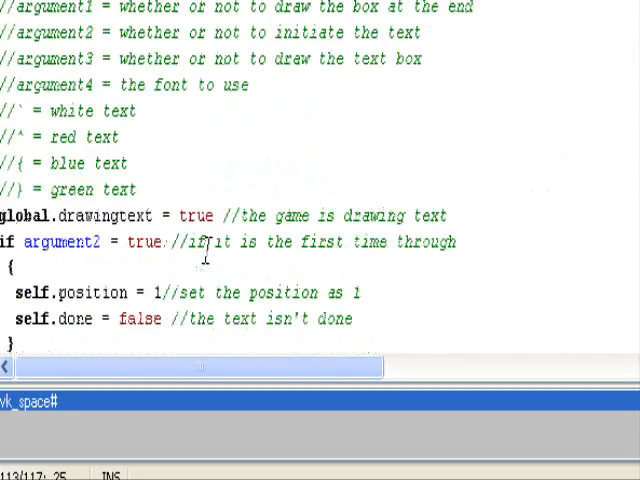
{"action": "scroll", "scroll_direction": "down", "scroll_amount": 3}
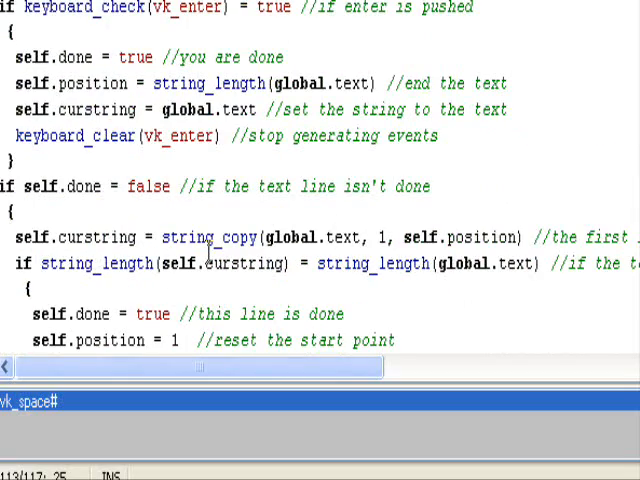
{"action": "scroll", "scroll_direction": "down", "scroll_amount": 3}
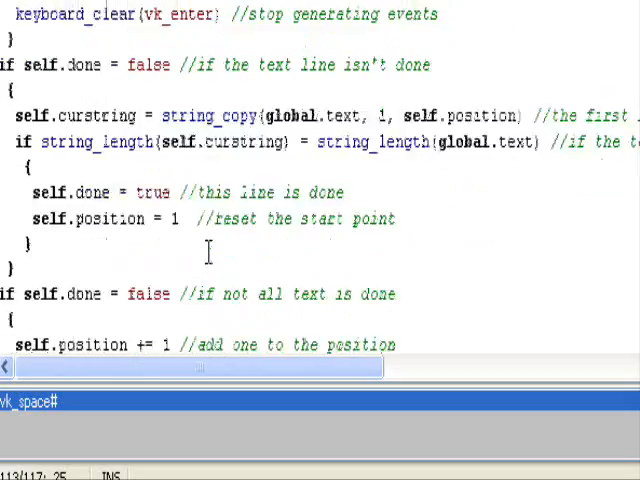
{"action": "scroll", "scroll_direction": "up", "scroll_amount": 3}
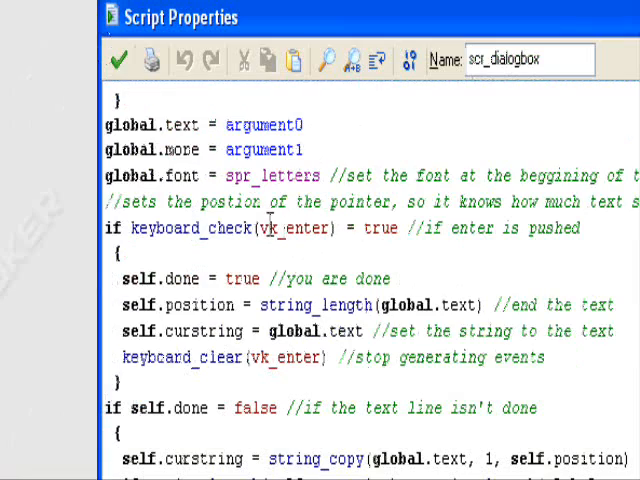
{"action": "scroll", "scroll_direction": "down", "scroll_amount": 3}
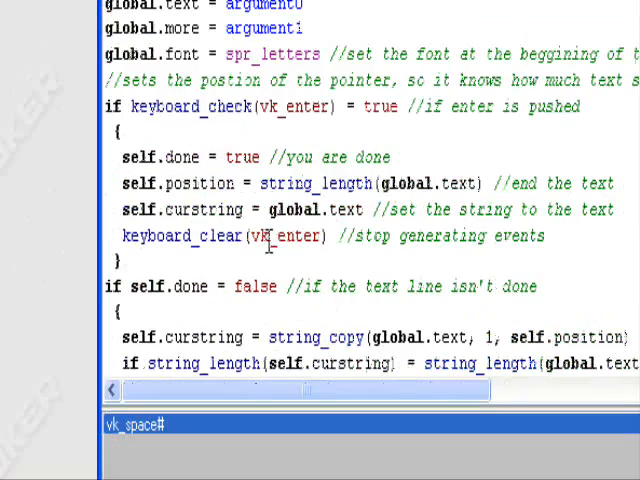
{"action": "scroll", "scroll_direction": "down", "scroll_amount": 3}
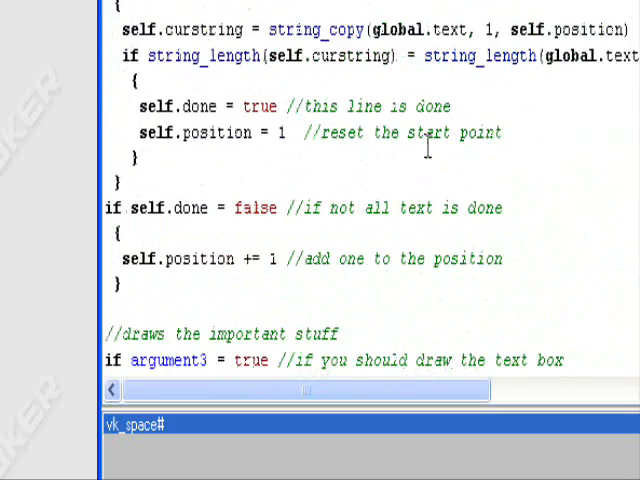
{"action": "scroll", "scroll_direction": "down", "scroll_amount": 3}
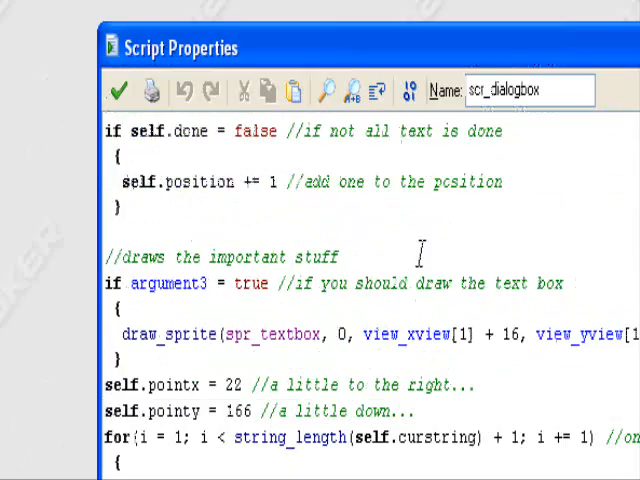
Change the text-box call to draw_sprite_stretched at view_xview[1] without the + 16
{"action": "scroll", "scroll_direction": "down", "scroll_amount": 3}
{"action": "type", "text": "_st"}
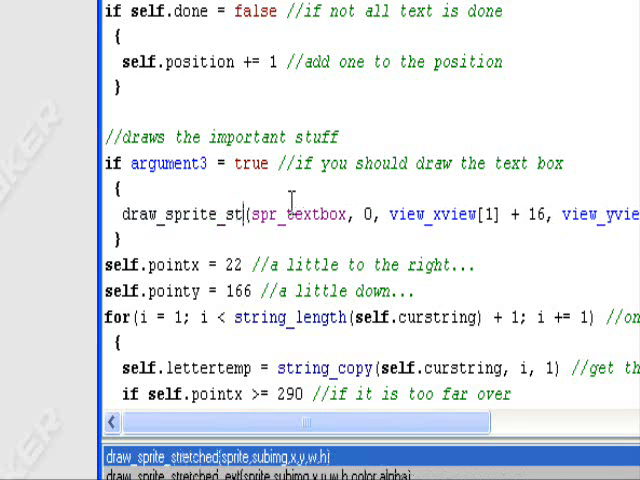
{"action": "type", "text": "retched"}
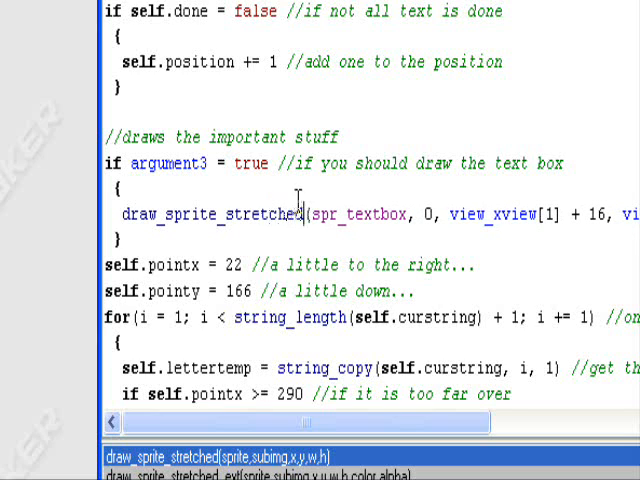
{"action": "mouse_move", "coordinate": [410, 185]}
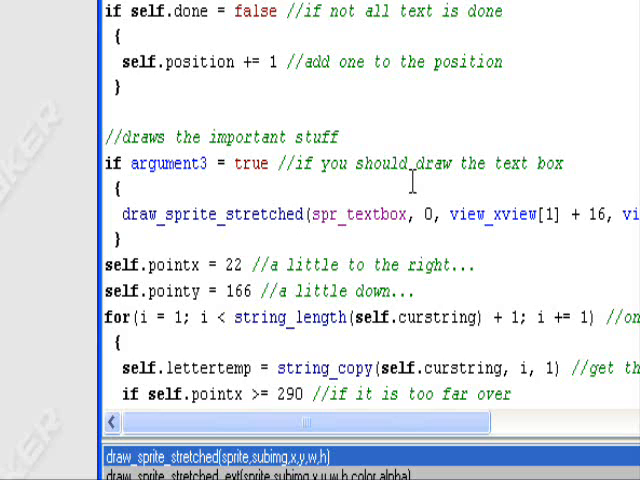
{"action": "mouse_move", "coordinate": [345, 180]}
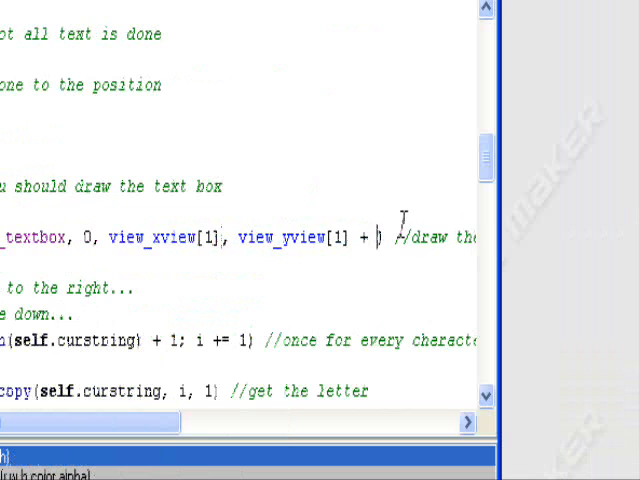
Place the stretched text box at view_yview[1] + 367 with room_width as its width
{"action": "type", "text": "367,room_width"}
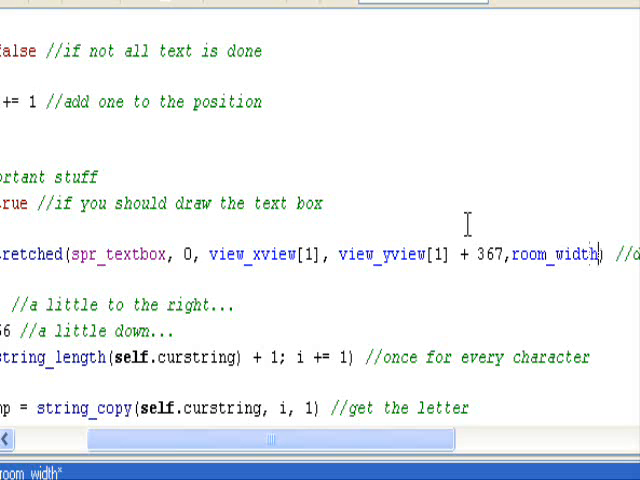
{"action": "type", "text": ","}
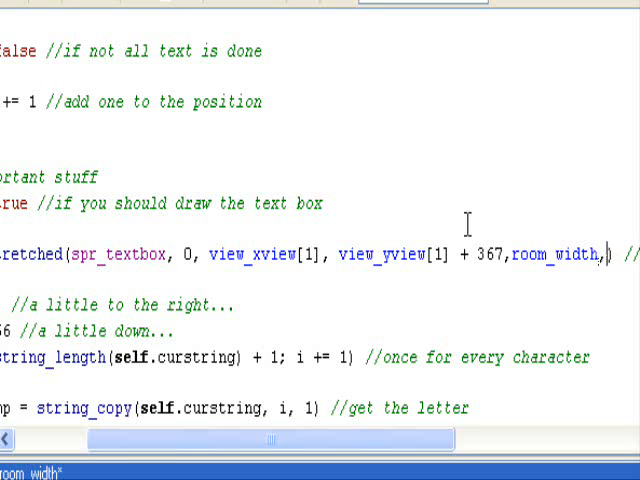
{"action": "type", "text": "111"}
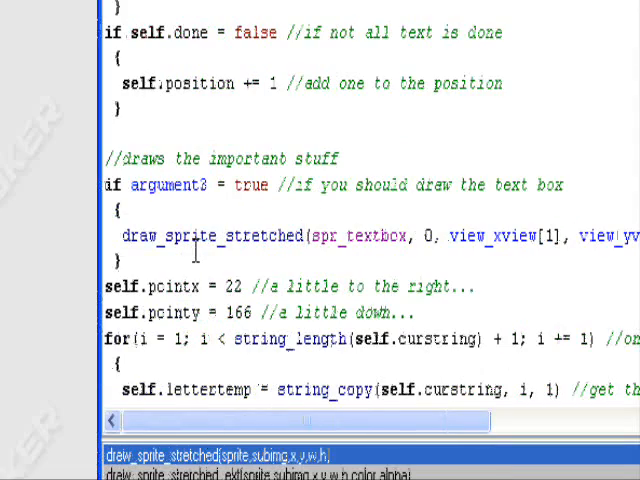
Set the dialog text start position to self.pointx 30 and self.pointy 393
{"action": "scroll", "scroll_direction": "down", "scroll_amount": 3}
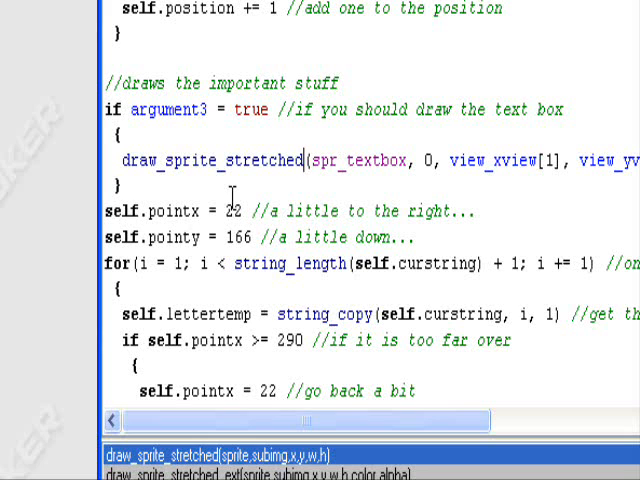
{"action": "scroll", "scroll_direction": "down", "scroll_amount": 3}
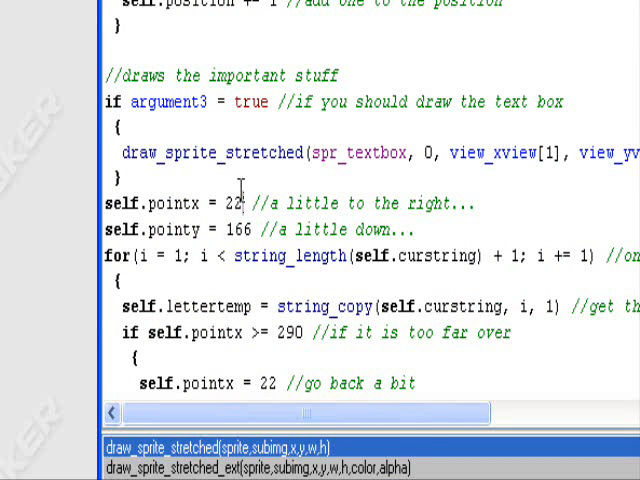
{"action": "key", "text": "BackSpace"}
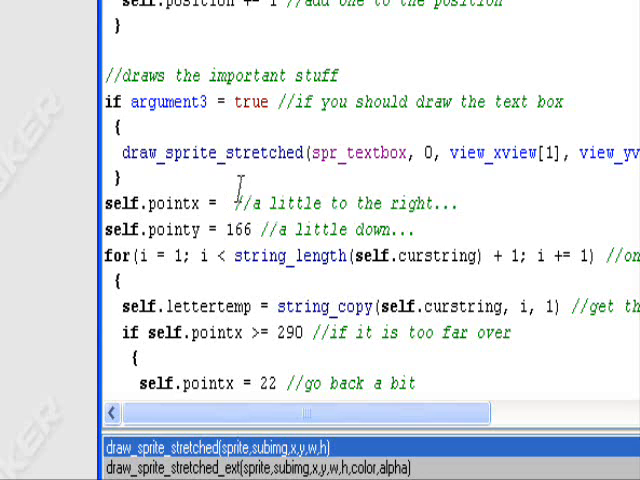
{"action": "type", "text": "36"}
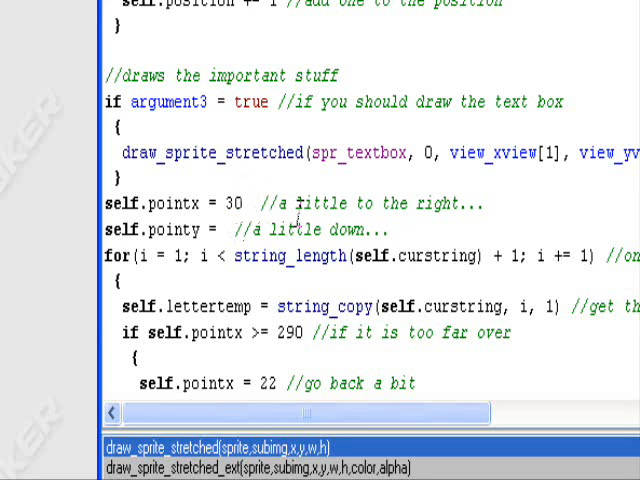
{"action": "type", "text": "393"}
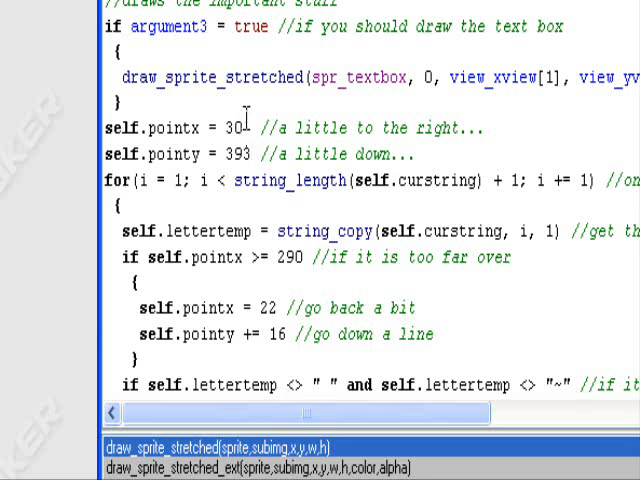
{"action": "scroll", "scroll_direction": "down", "scroll_amount": 3}
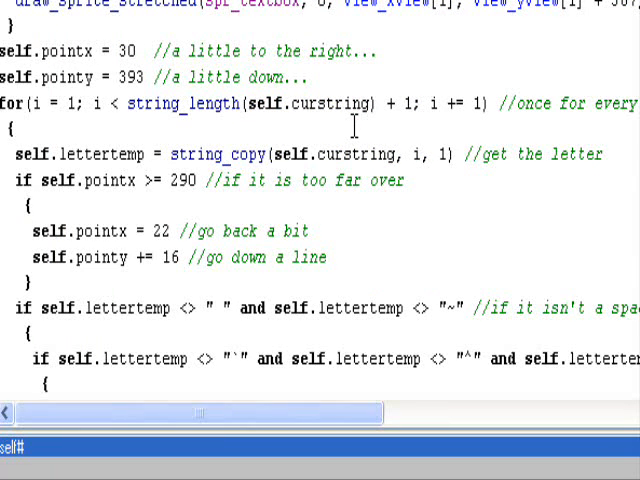
Raise the line-wrap check from pointx >= 290 to pointx >= 340
{"action": "left_click", "coordinate": [37, 205]}
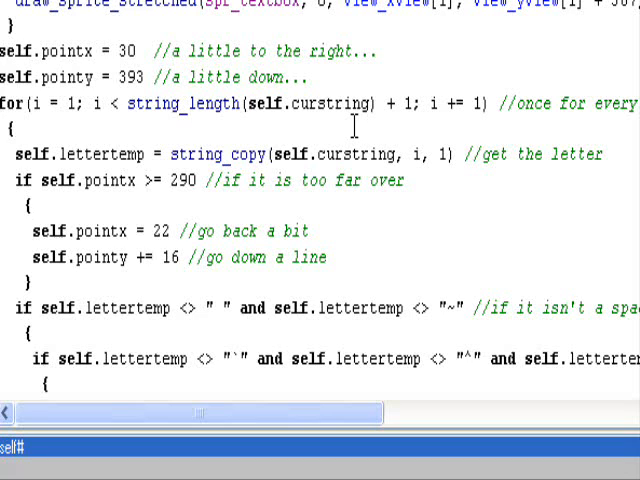
{"action": "mouse_move", "coordinate": [312, 133]}
{"action": "type", "text": "3"}
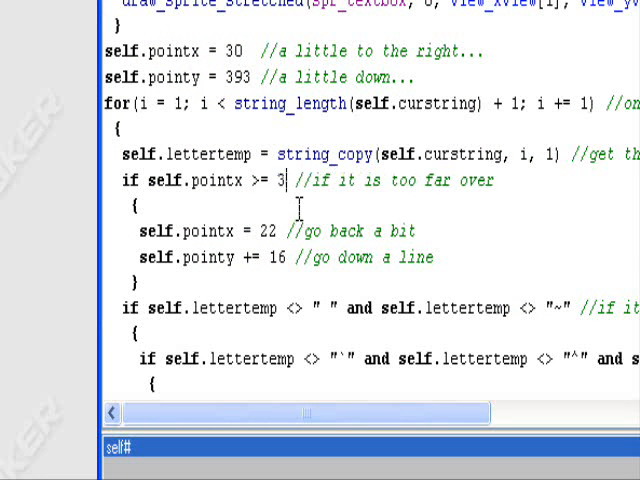
{"action": "type", "text": "40"}
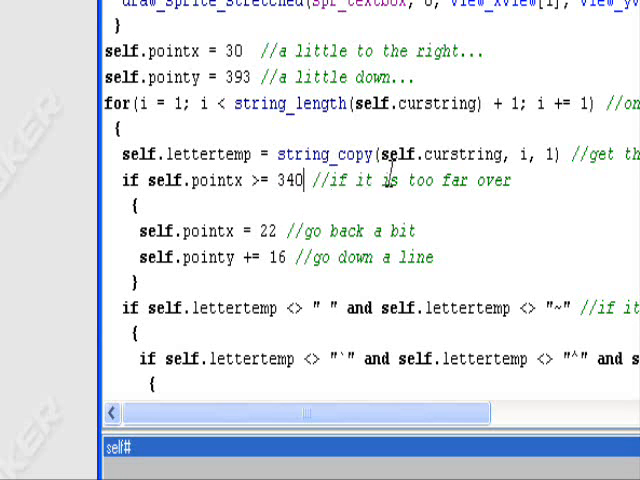
{"action": "scroll", "scroll_direction": "down", "scroll_amount": 3}
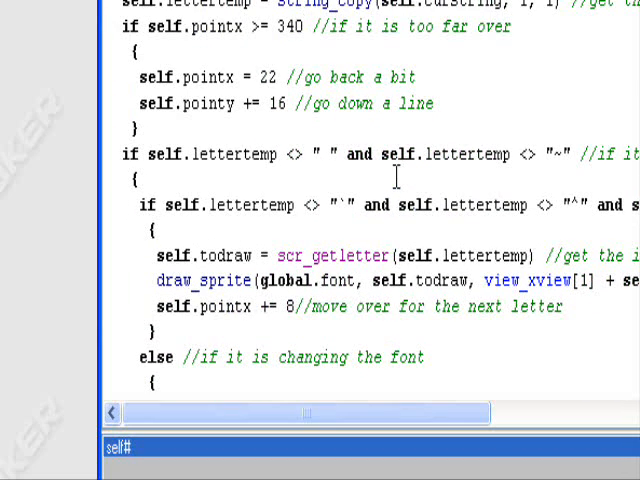
{"action": "scroll", "scroll_direction": "down", "scroll_amount": 3}
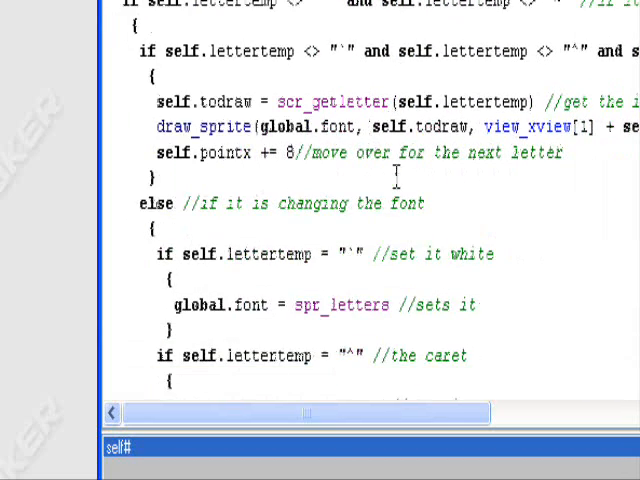
{"action": "scroll", "scroll_direction": "down", "scroll_amount": 3}
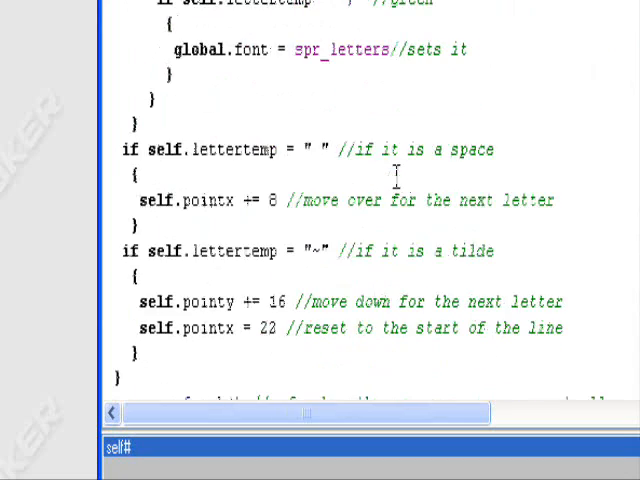
{"action": "scroll", "scroll_direction": "down", "scroll_amount": 3}
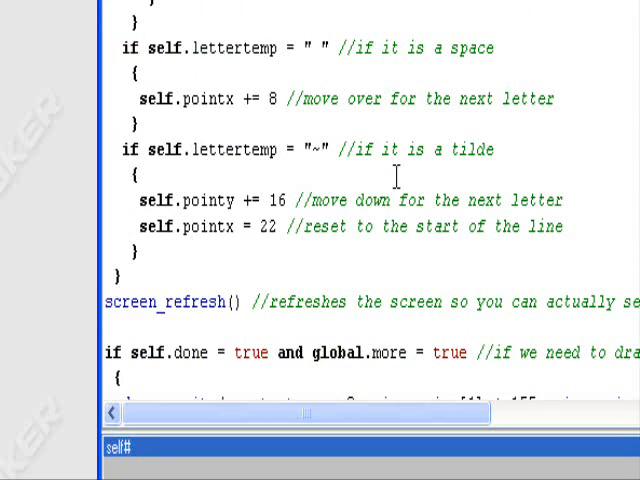
Inspect the 10×6 spr_textmore arrow image and close its Sprite Editor
{"action": "scroll", "scroll_direction": "down", "scroll_amount": 3}
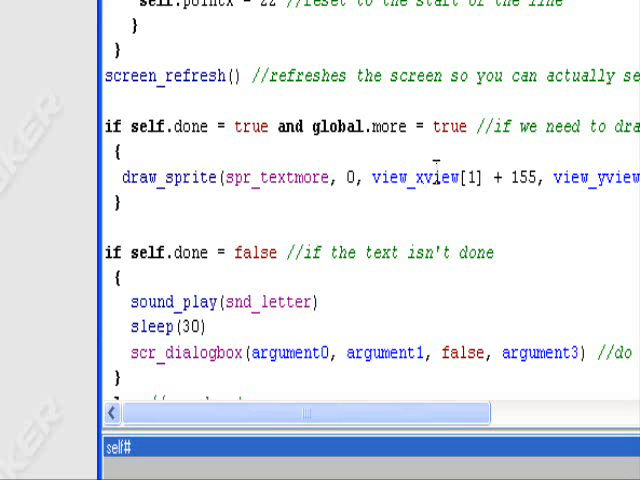
{"action": "mouse_move", "coordinate": [228, 178]}
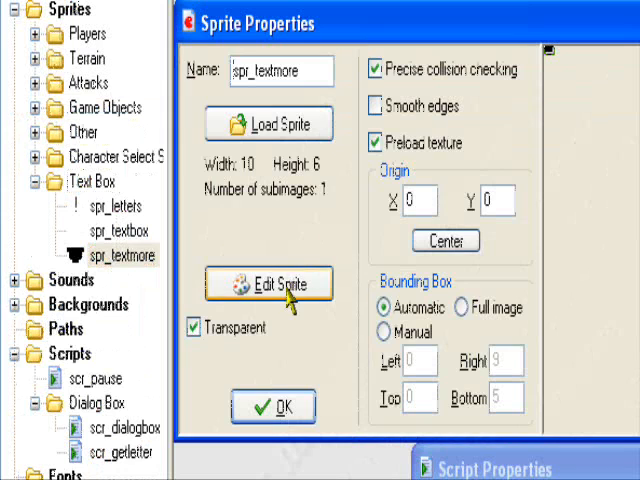
{"action": "left_click", "coordinate": [268, 284]}
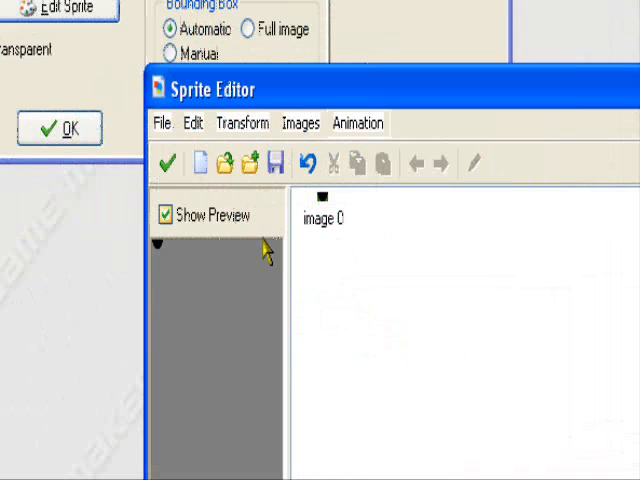
{"action": "mouse_move", "coordinate": [345, 305]}
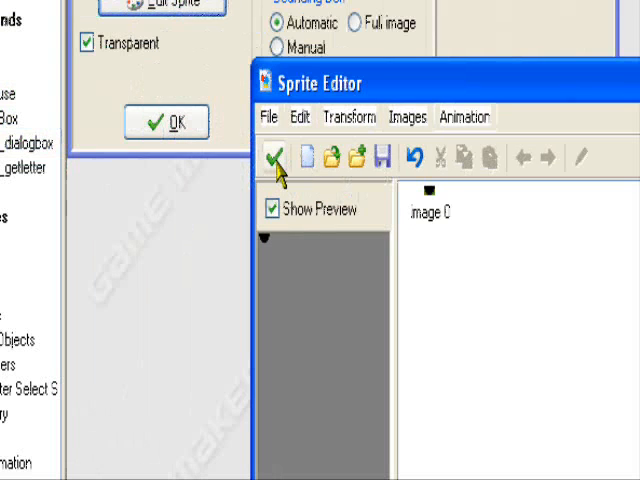
{"action": "left_click", "coordinate": [274, 159]}
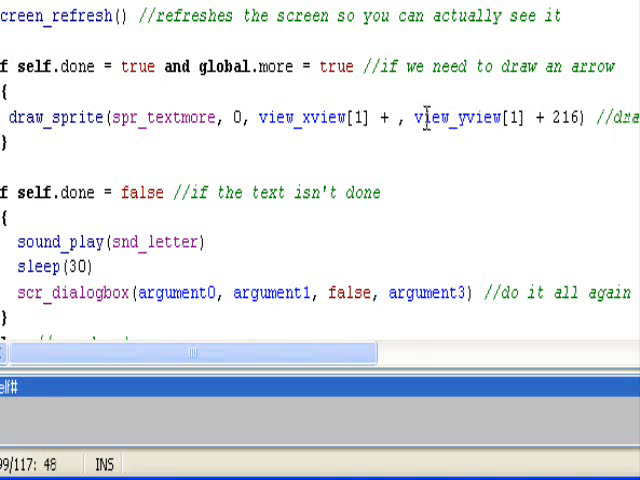
Position the 'more' arrow at view_xview[1] + room_width/2 and edit its vertical offset
{"action": "type", "text": "room_width/2"}
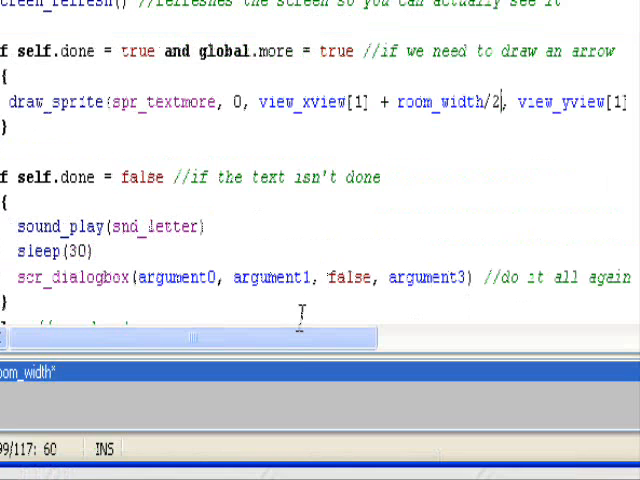
{"action": "scroll", "scroll_direction": "right", "scroll_amount": 3}
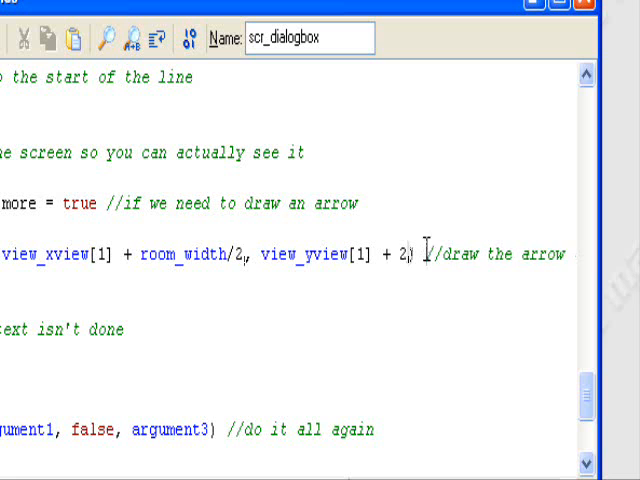
{"action": "type", "text": "65"}
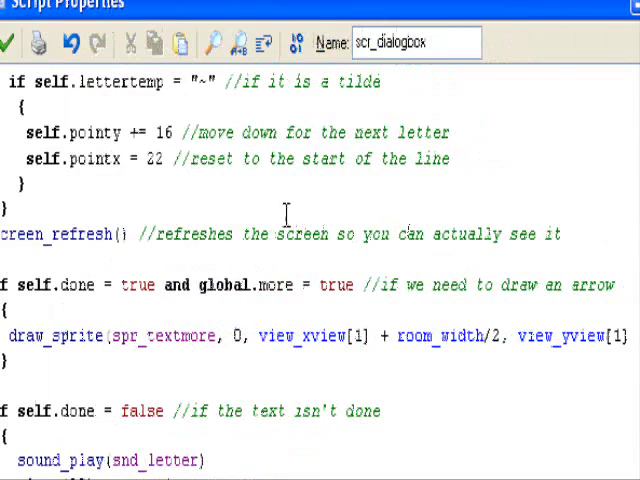
{"action": "scroll", "scroll_direction": "down", "scroll_amount": 3}
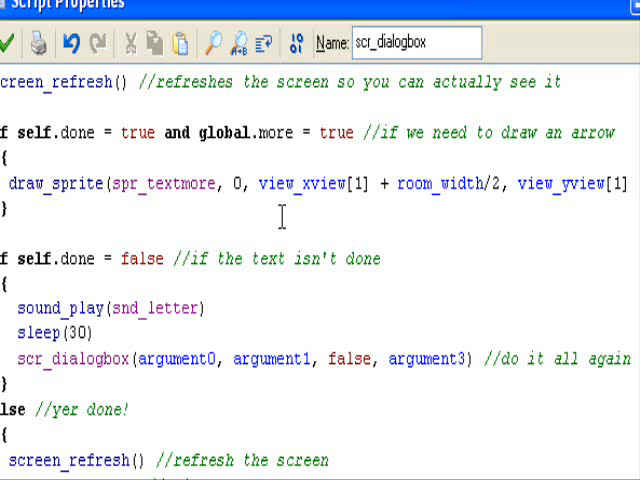
{"action": "scroll", "scroll_direction": "down", "scroll_amount": 3}
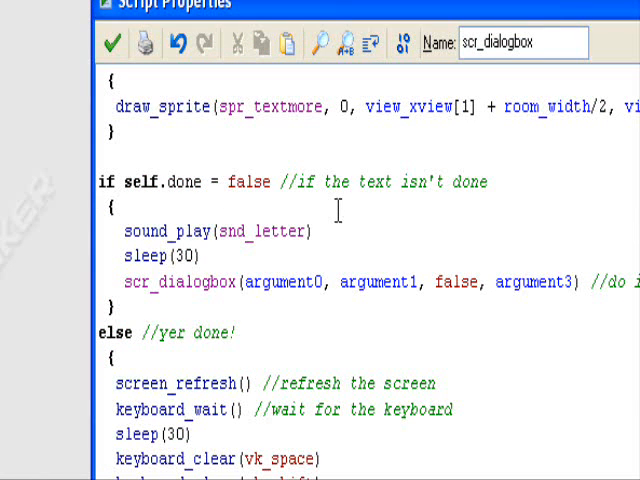
{"action": "scroll", "scroll_direction": "down", "scroll_amount": 3}
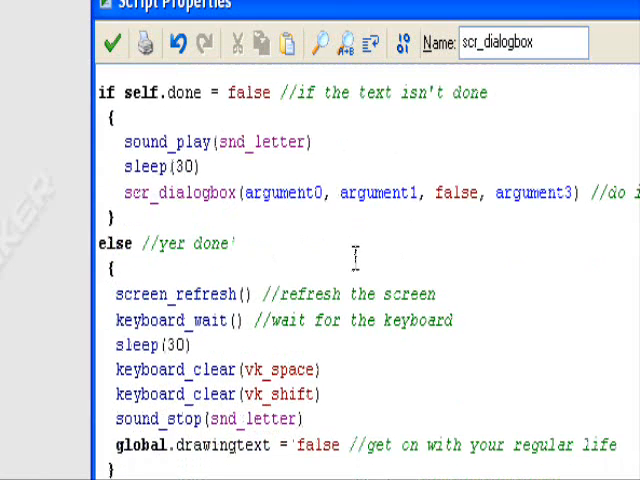
{"action": "scroll", "scroll_direction": "down", "scroll_amount": 3}
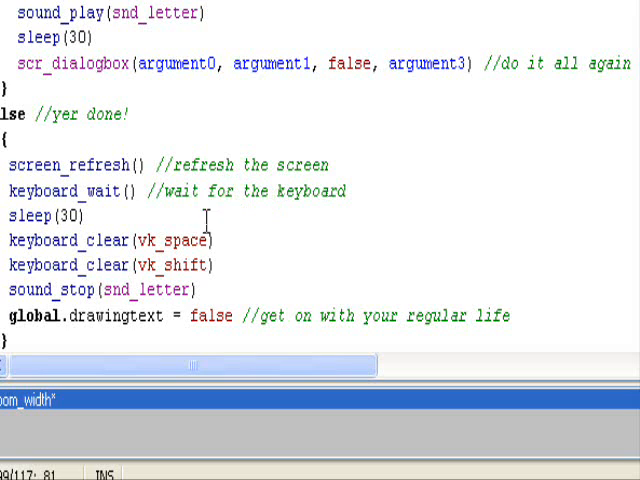
{"action": "mouse_move", "coordinate": [205, 240]}
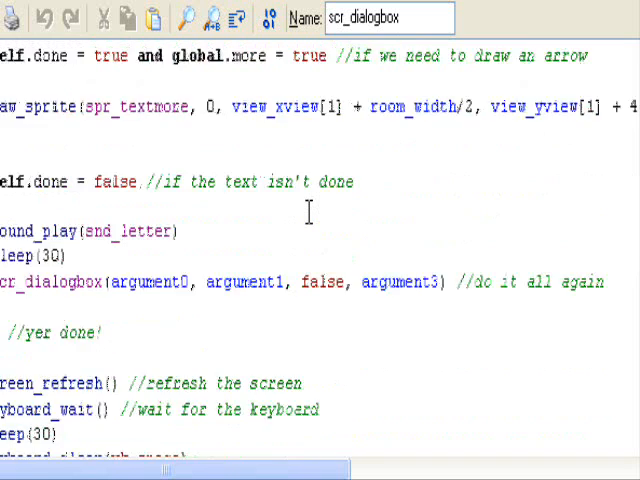
{"action": "scroll", "scroll_direction": "down", "scroll_amount": 3}
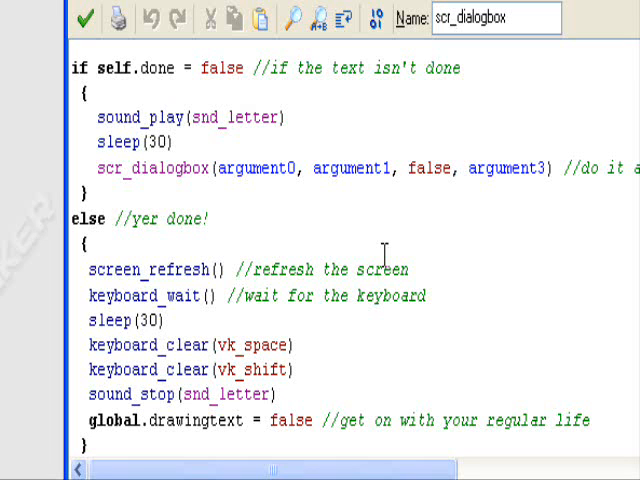
{"action": "scroll", "scroll_direction": "up", "scroll_amount": 3}
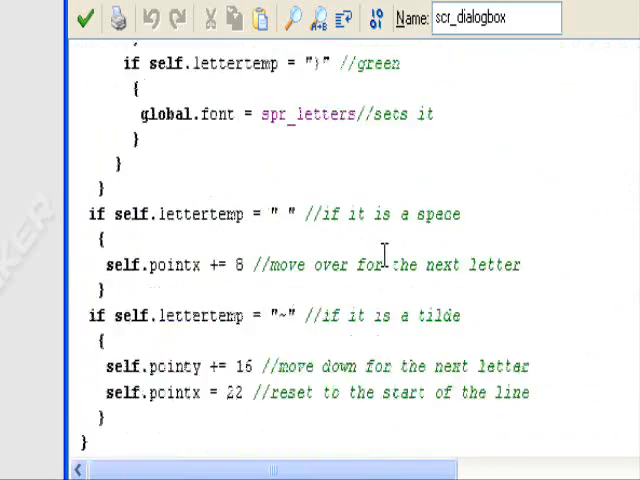
{"action": "scroll", "scroll_direction": "up", "scroll_amount": 3}
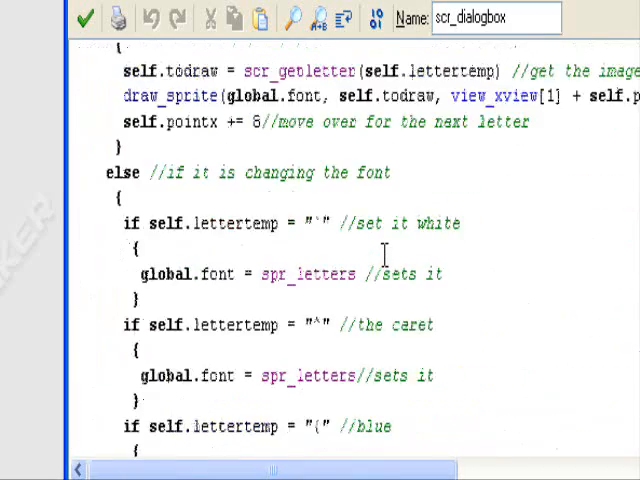
{"action": "scroll", "scroll_direction": "down", "scroll_amount": 3}
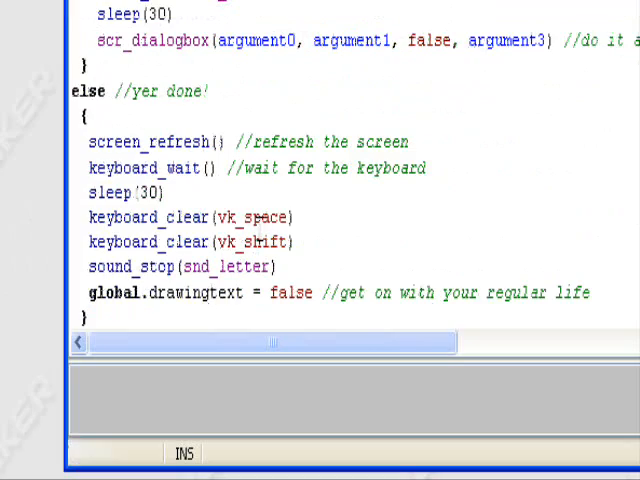
{"action": "double_click", "coordinate": [268, 217]}
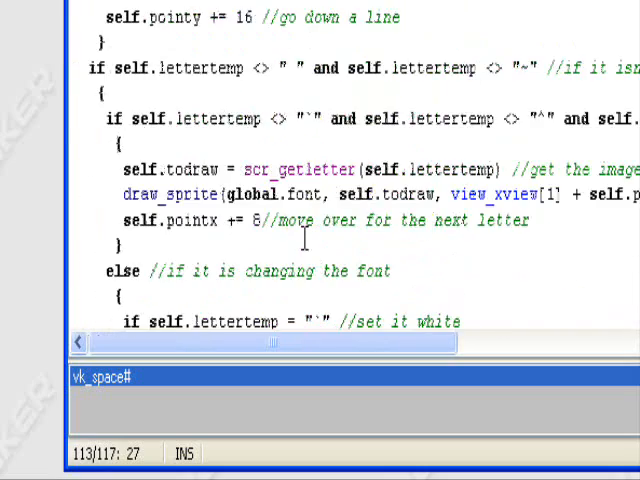
Replace 340 with 400 in the 'if self.pointx >=' wrap check
{"action": "scroll", "scroll_direction": "up", "scroll_amount": 3}
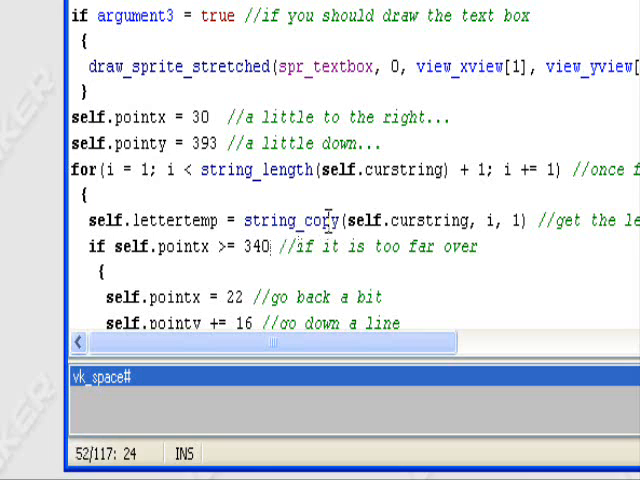
{"action": "key", "text": "BackSpace"}
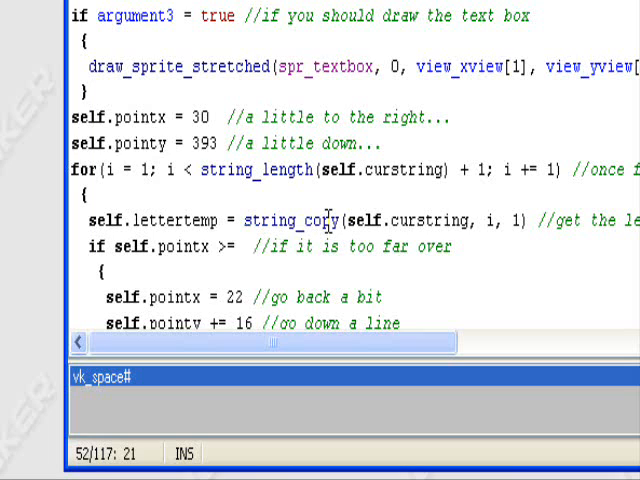
{"action": "type", "text": "400"}
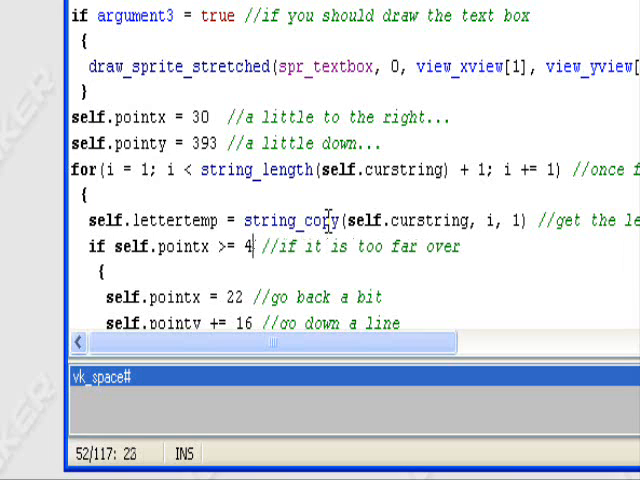
{"action": "type", "text": "30"}
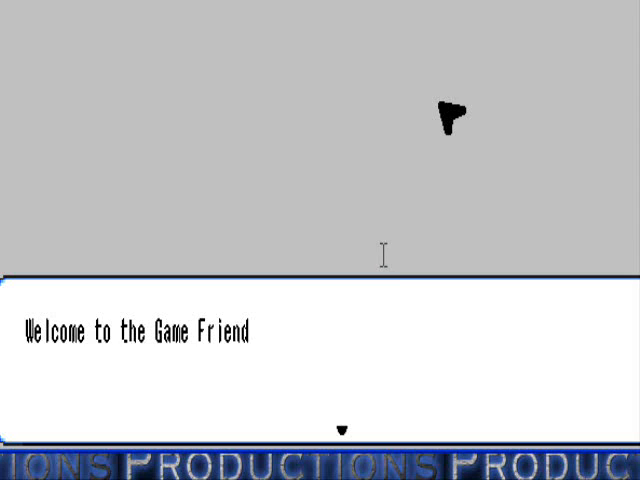
{"action": "mouse_move", "coordinate": [183, 270]}
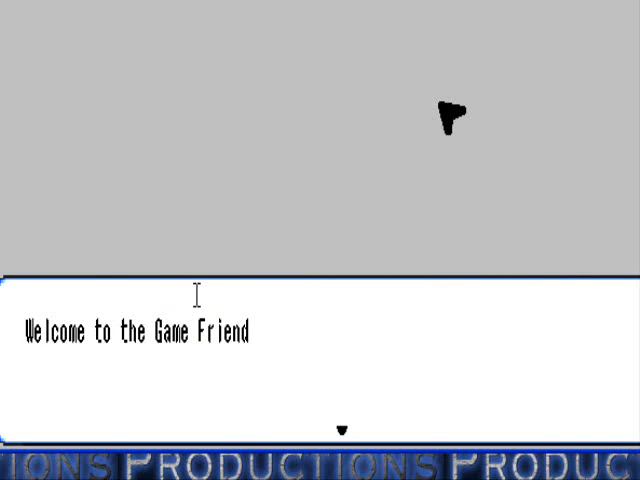
{"action": "mouse_move", "coordinate": [392, 290]}
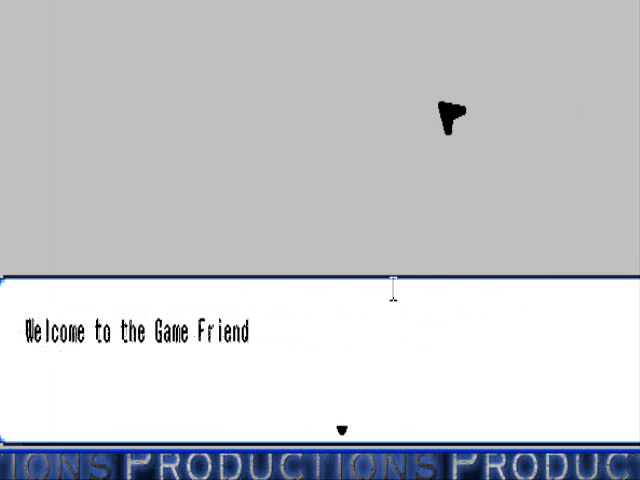